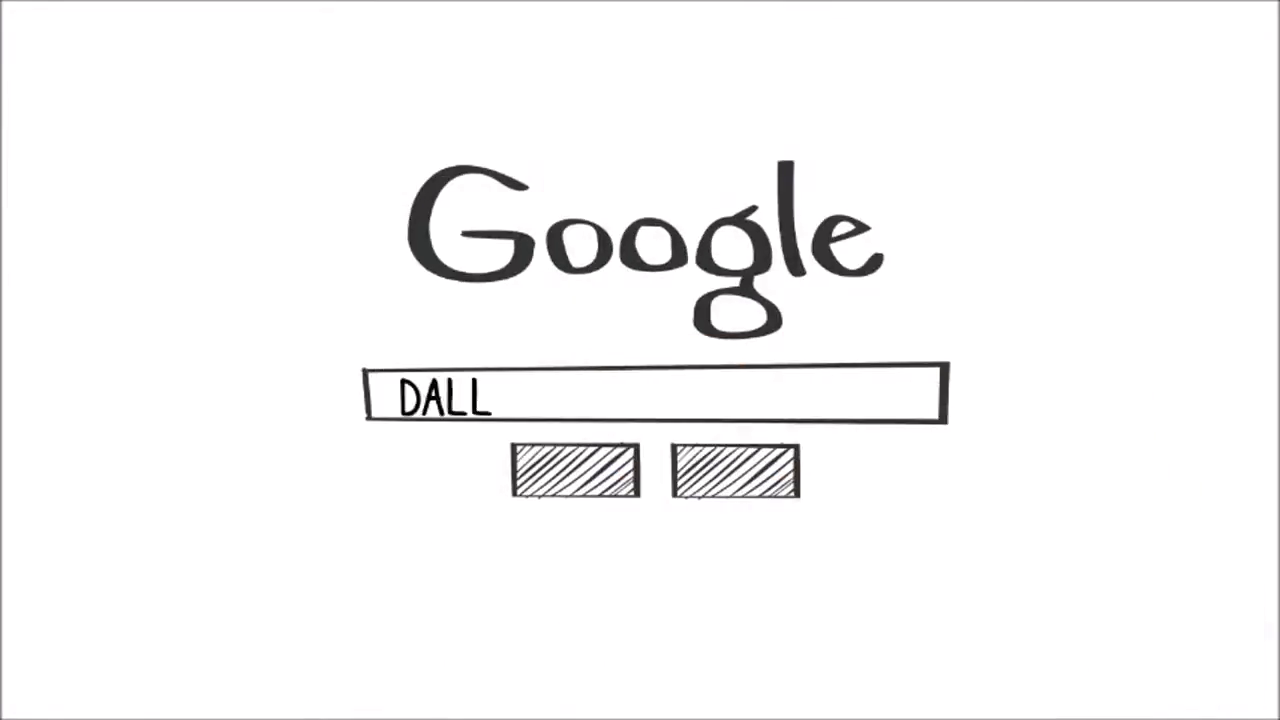
{"action": "type", "text": "AS ROOFER"}
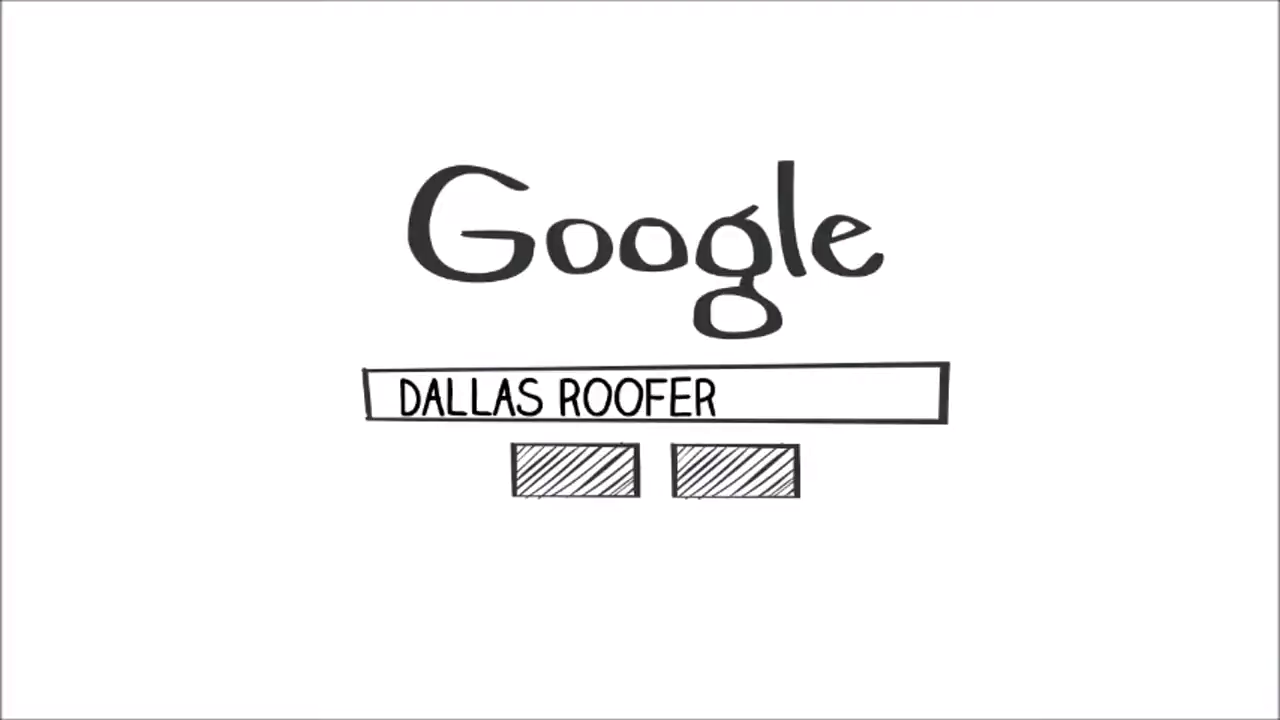